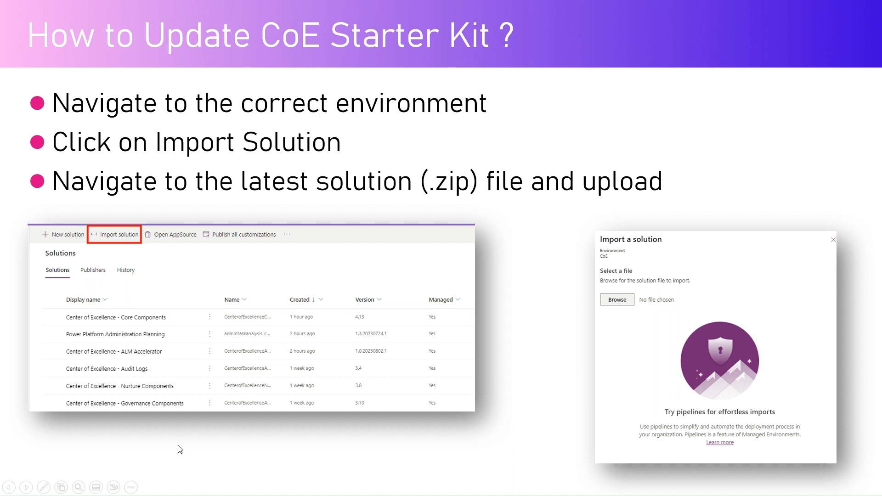
mouse_move(328, 373)
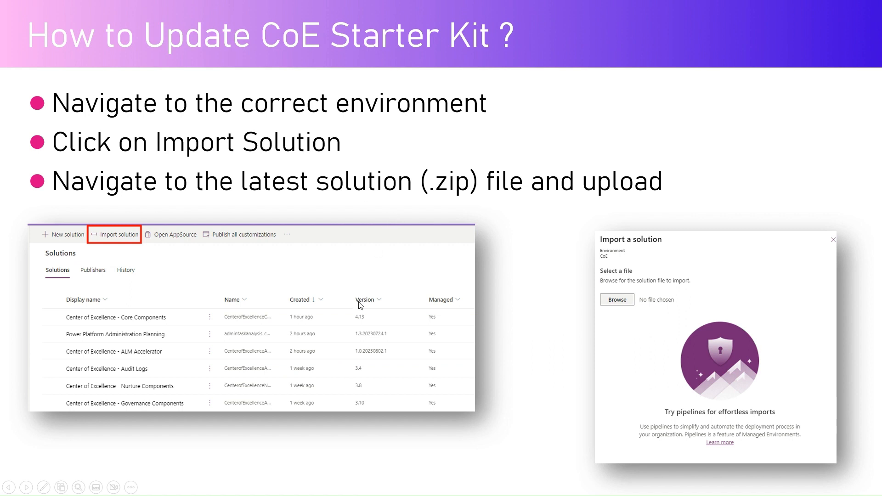
mouse_move(344, 320)
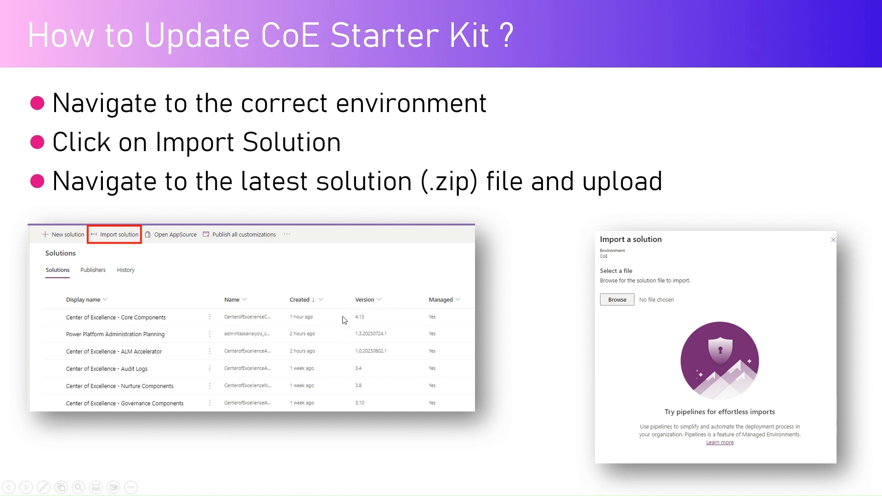
mouse_move(293, 321)
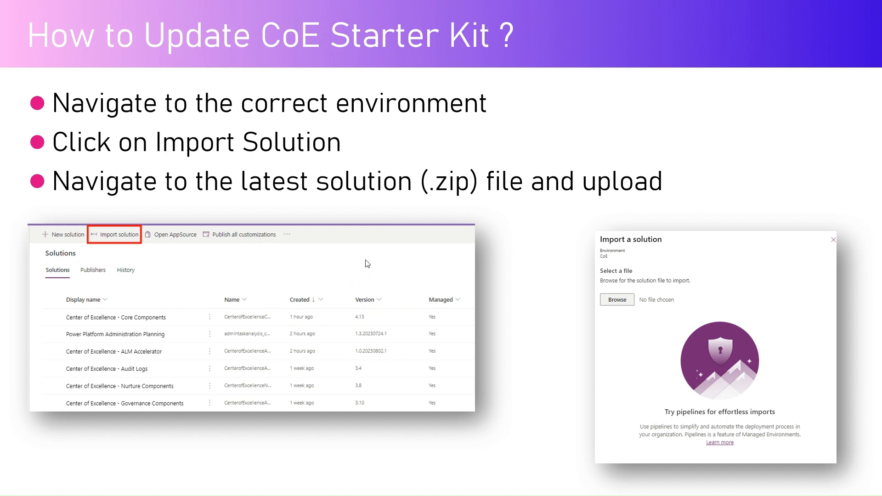
mouse_move(362, 260)
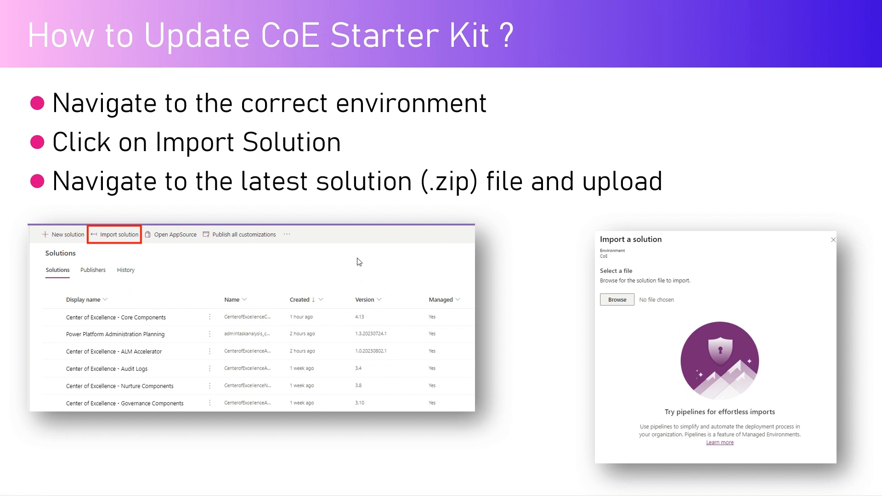
mouse_move(314, 227)
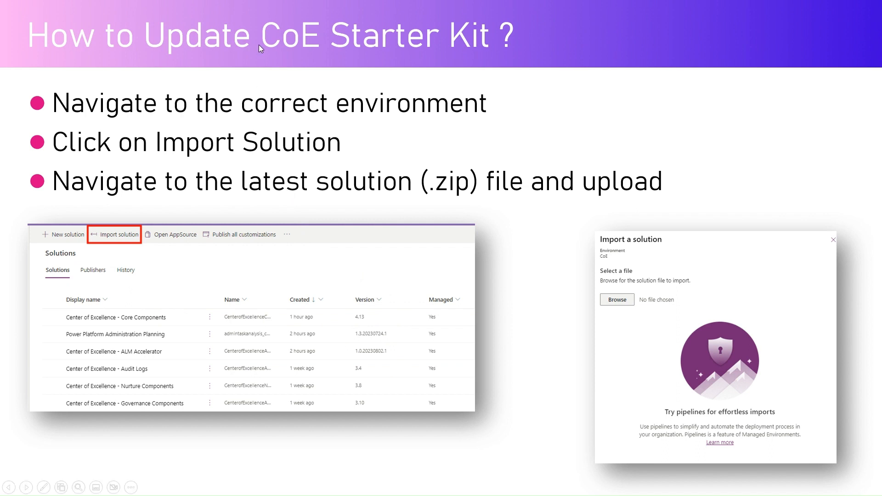
mouse_move(119, 280)
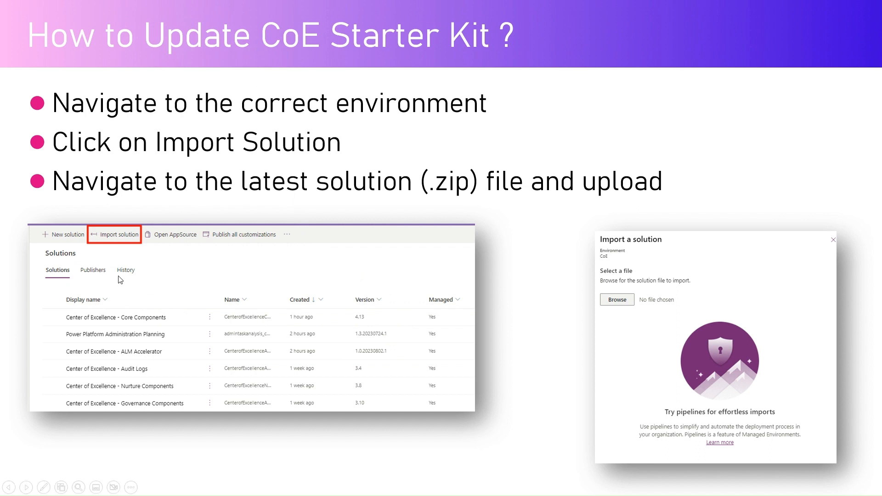
mouse_move(63, 233)
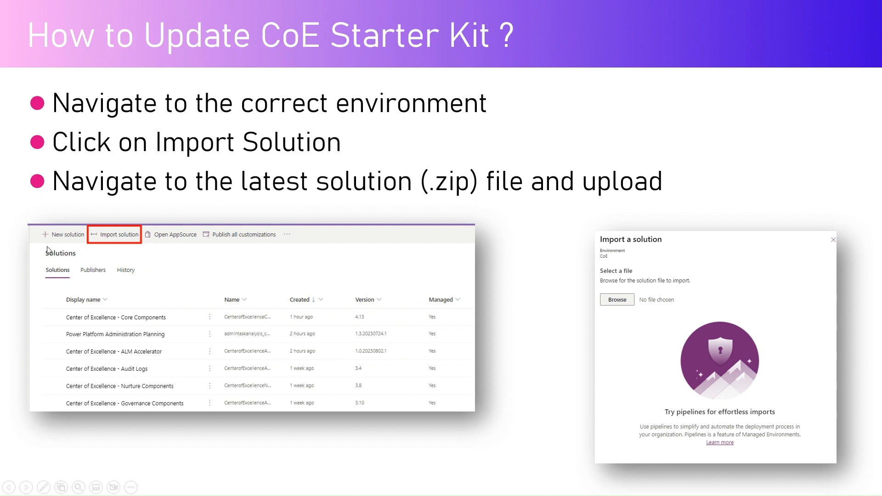
mouse_move(115, 238)
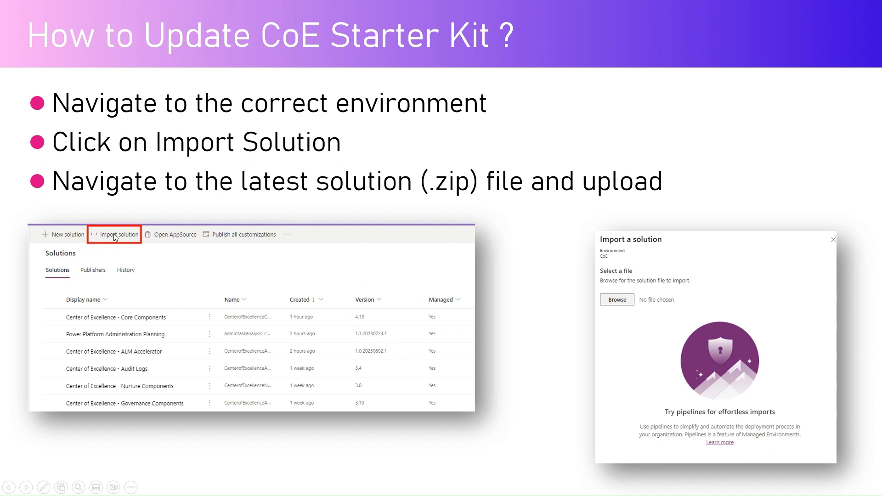
mouse_move(151, 251)
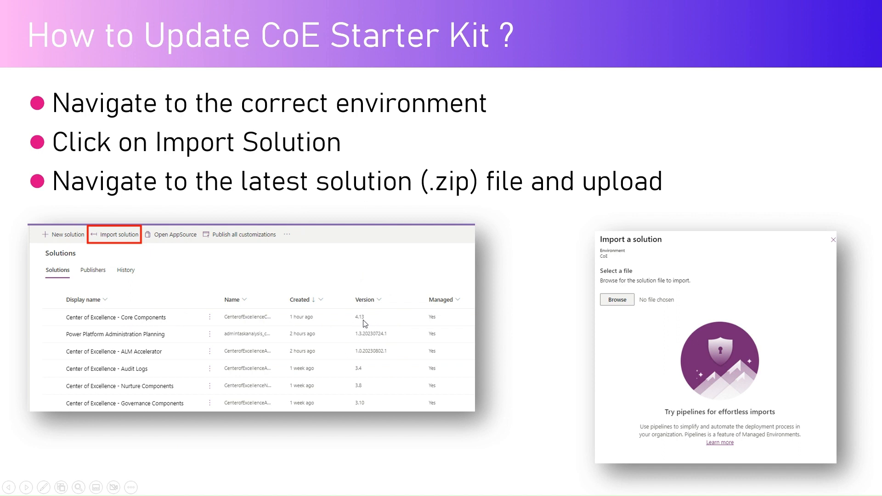
mouse_move(351, 325)
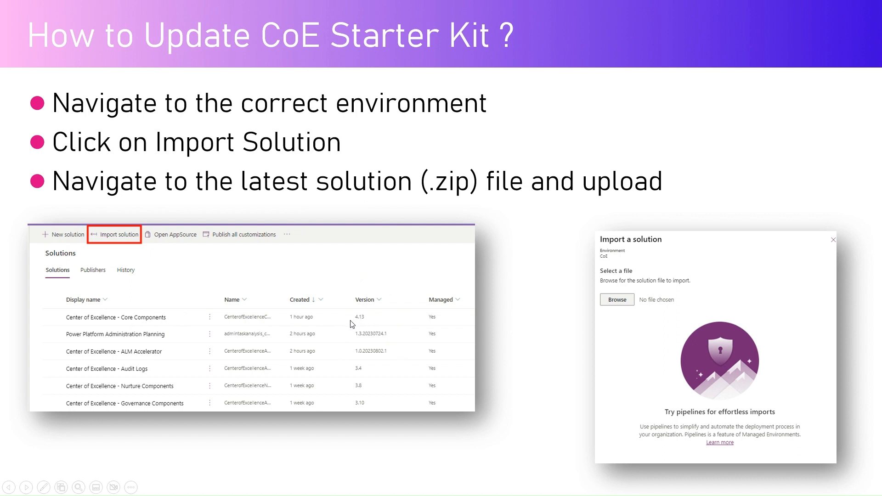
mouse_move(355, 320)
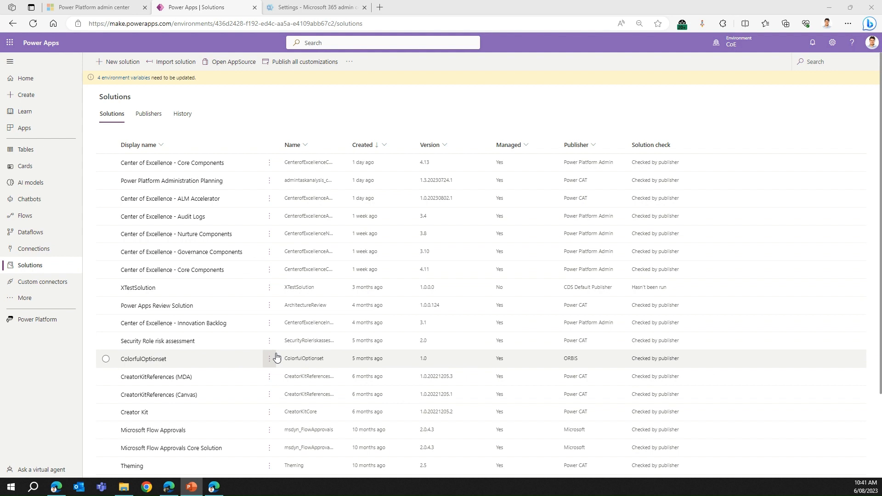
mouse_move(254, 111)
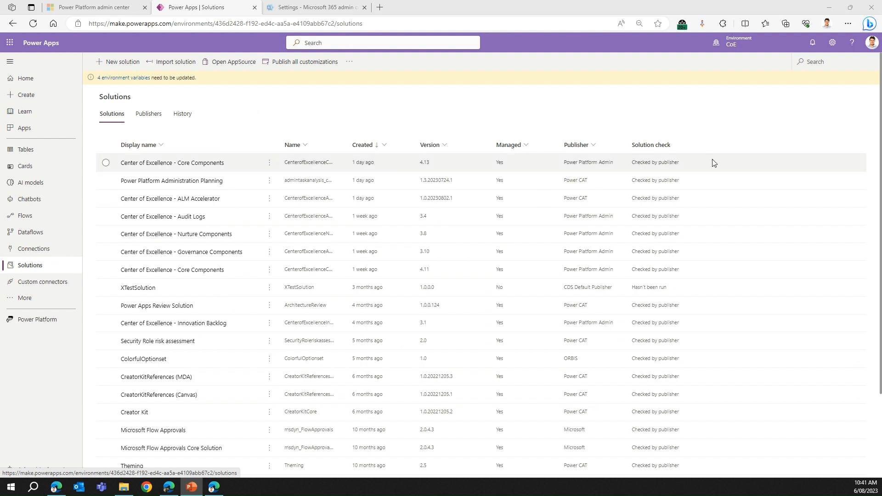
mouse_move(752, 43)
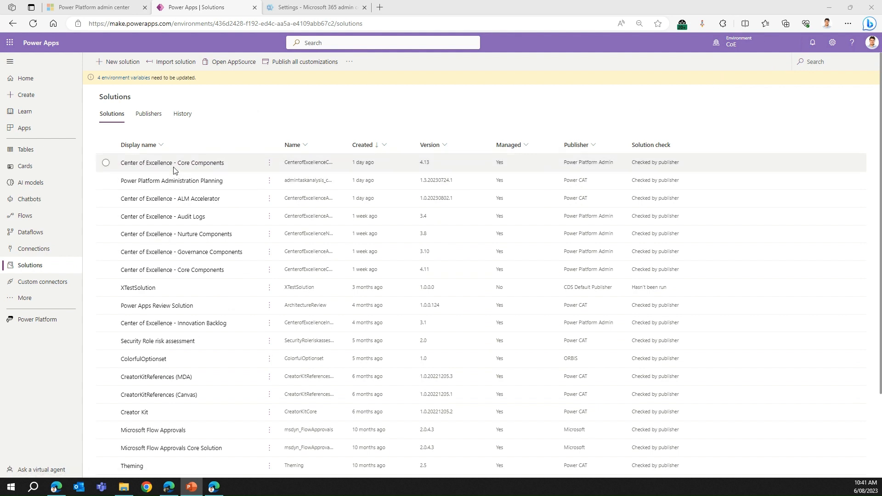
mouse_move(414, 170)
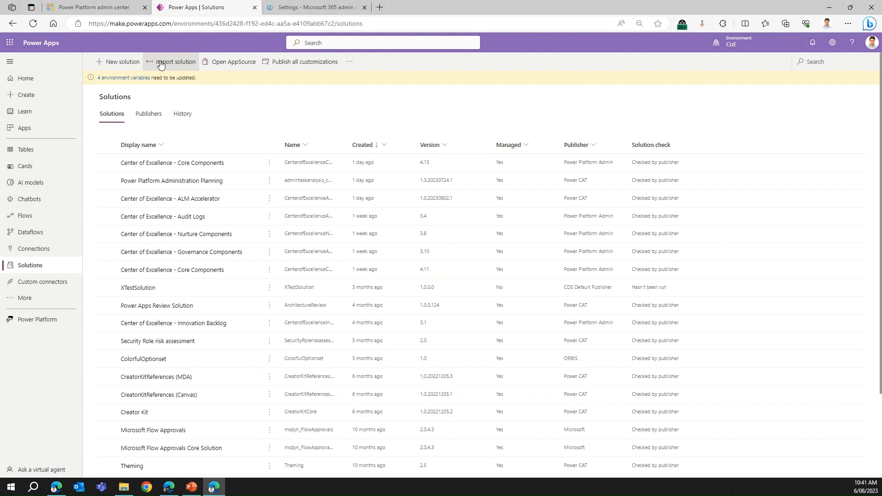
Step: Start a solution import and browse for the CoE solution zip file
click(175, 62)
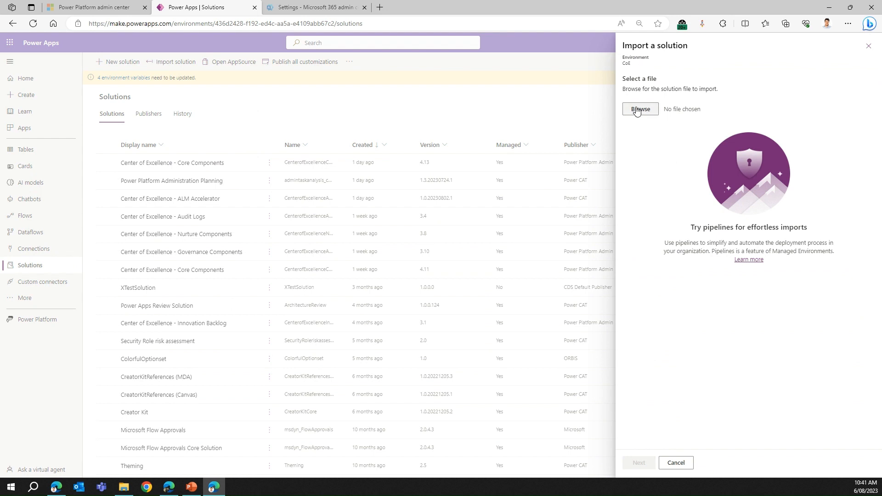
click(640, 109)
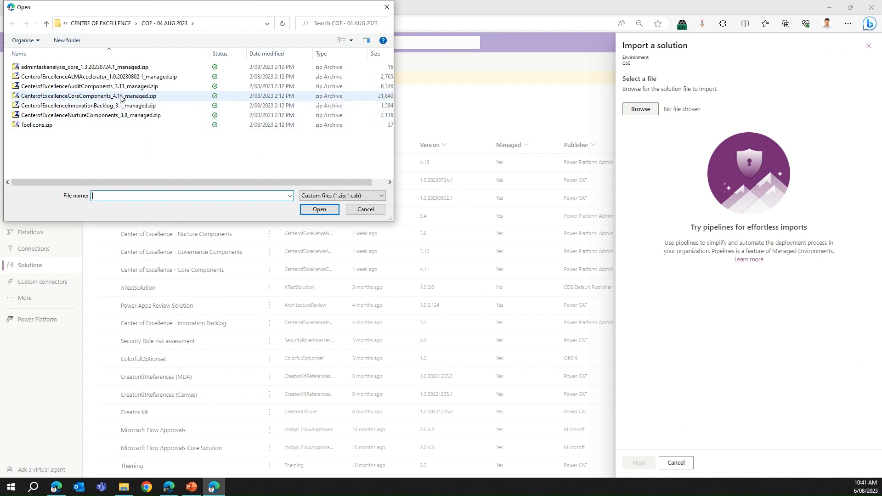
mouse_move(130, 97)
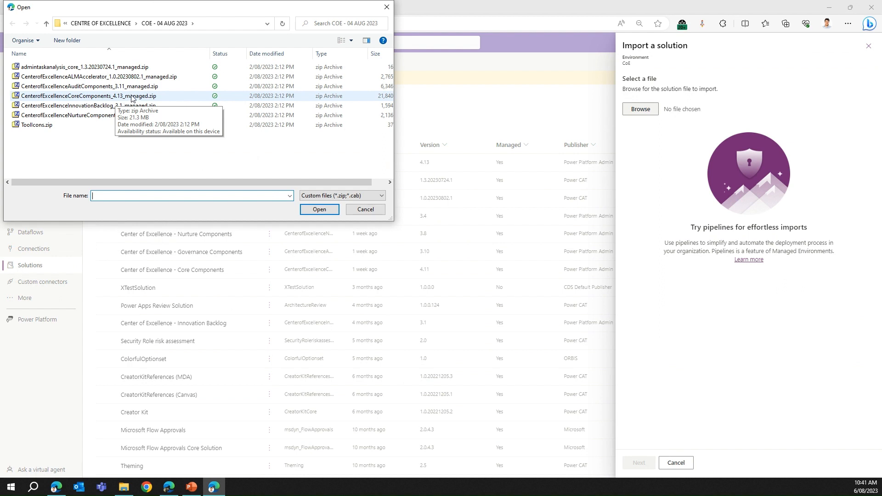
Step: Check the COE - 04 AUG 2023 folder for CenterofExcellenceCoreComponents_4.13_managed.zip without choosing it
click(107, 96)
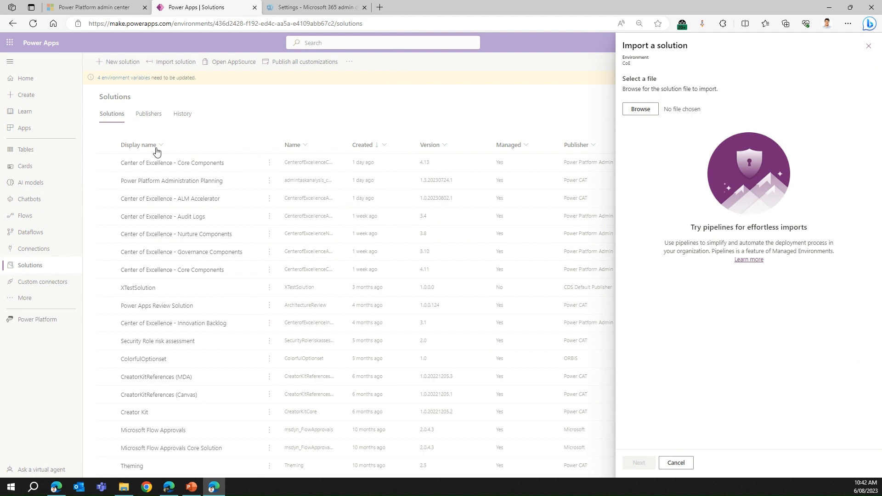
mouse_move(196, 237)
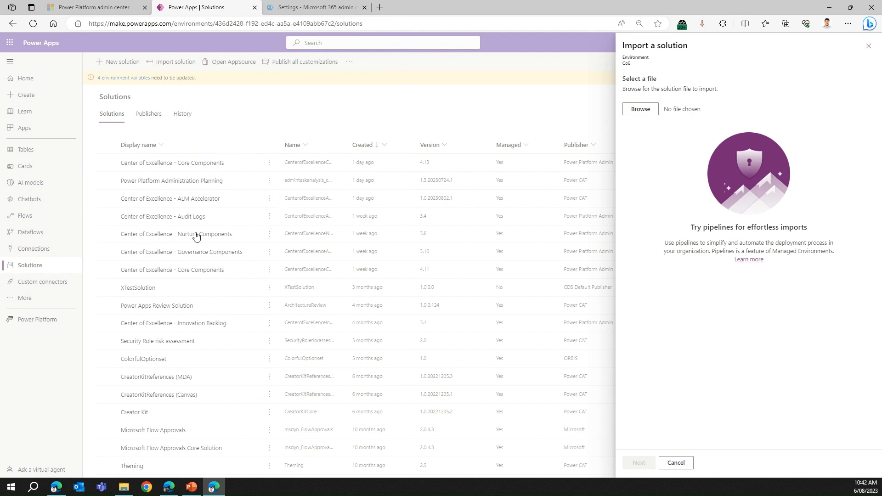
mouse_move(473, 135)
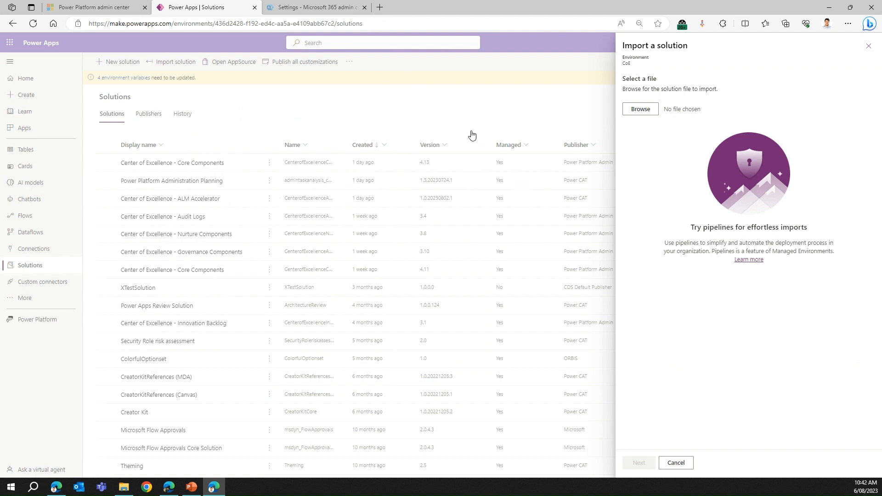
mouse_move(207, 175)
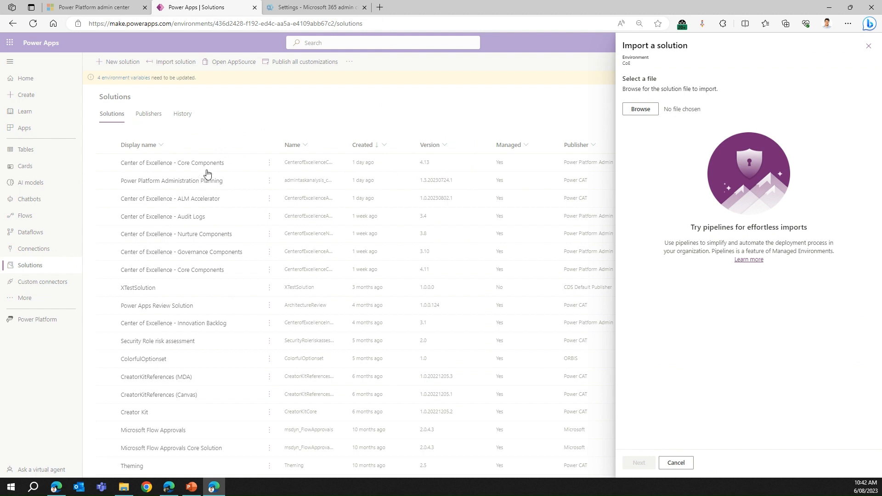
mouse_move(228, 166)
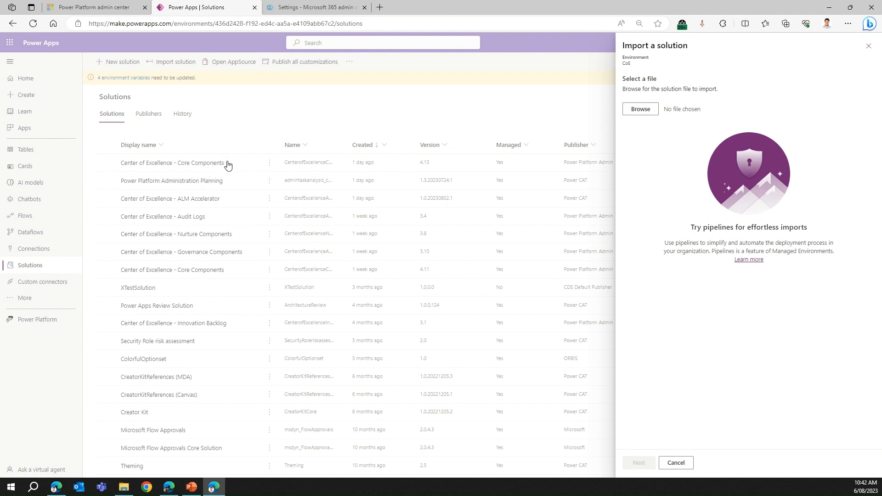
mouse_move(227, 165)
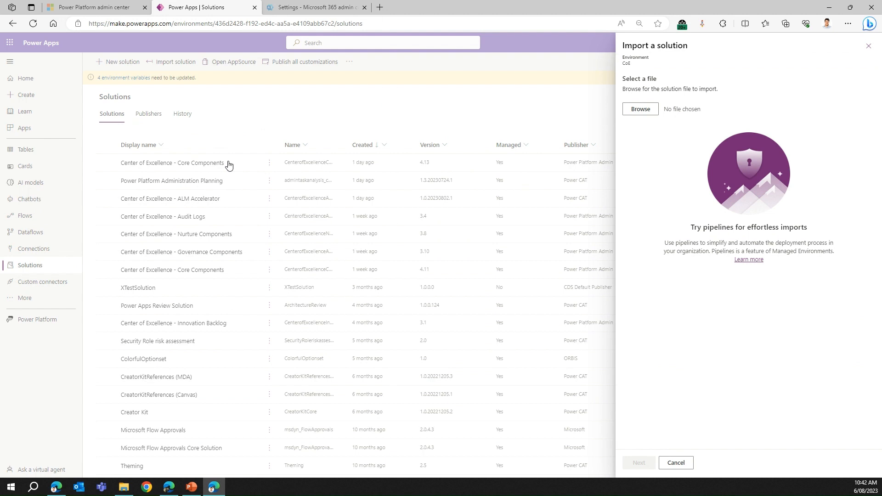